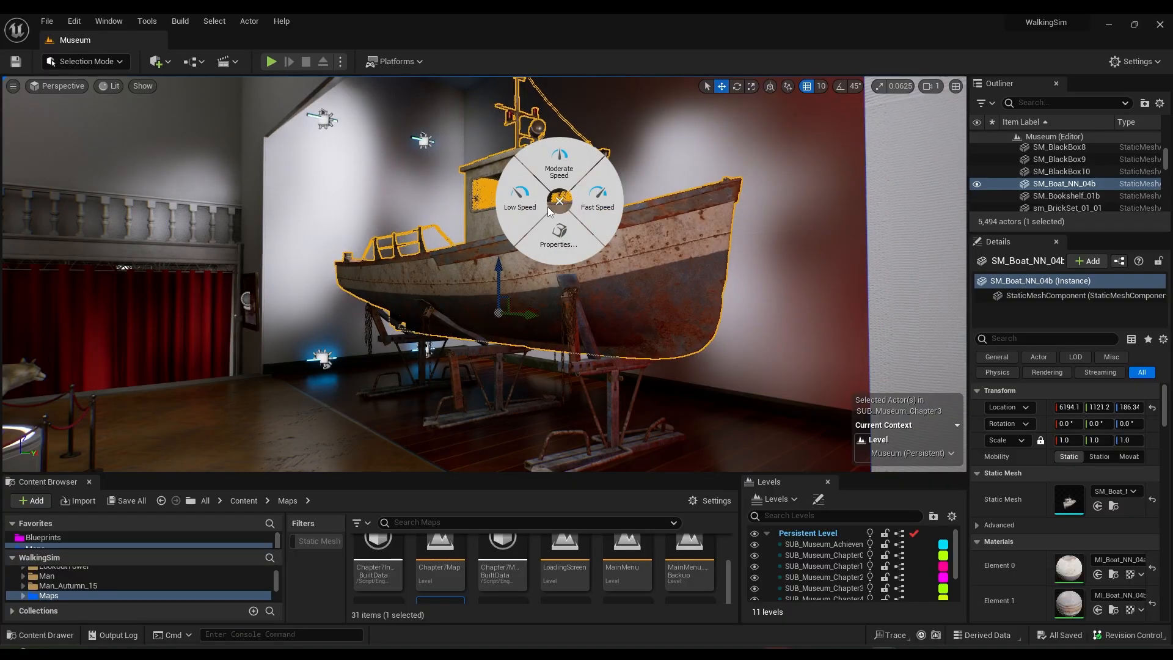
# - Close the radial viewport speed menu to reveal the selected rusty fishing boat
pyautogui.click(558, 203)
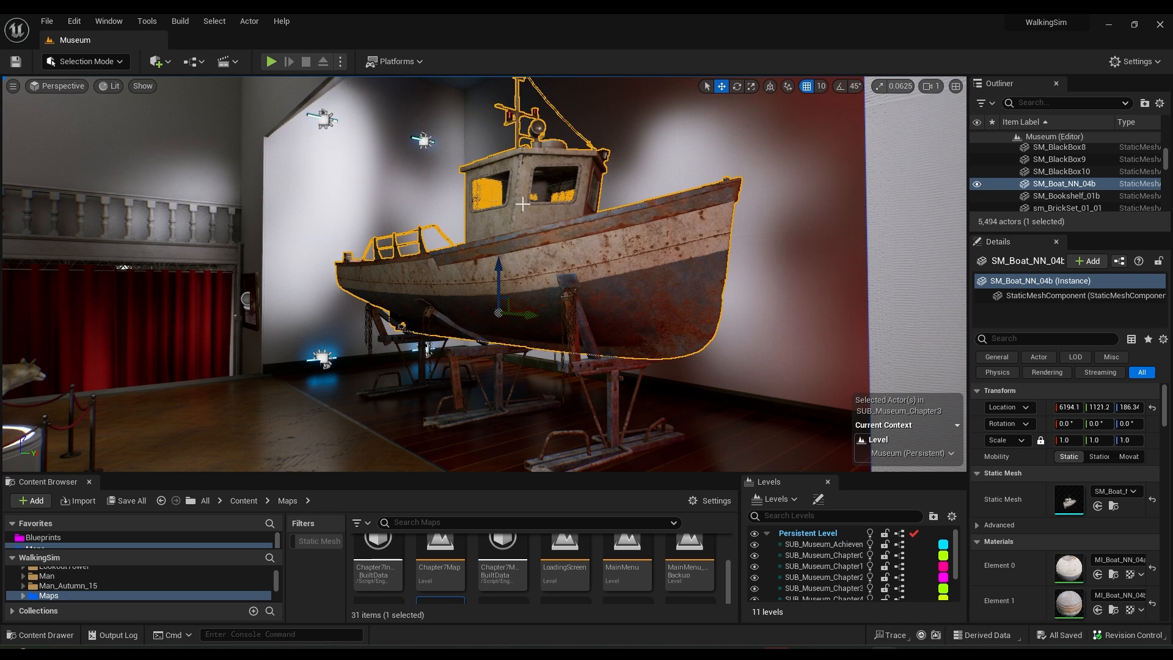